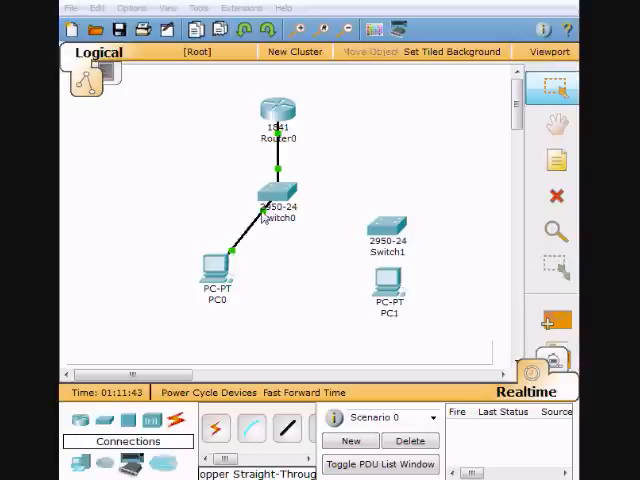
mouse_move(236, 260)
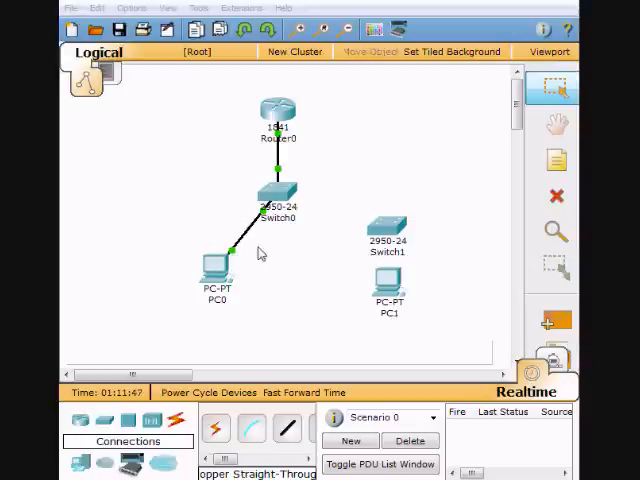
mouse_move(206, 310)
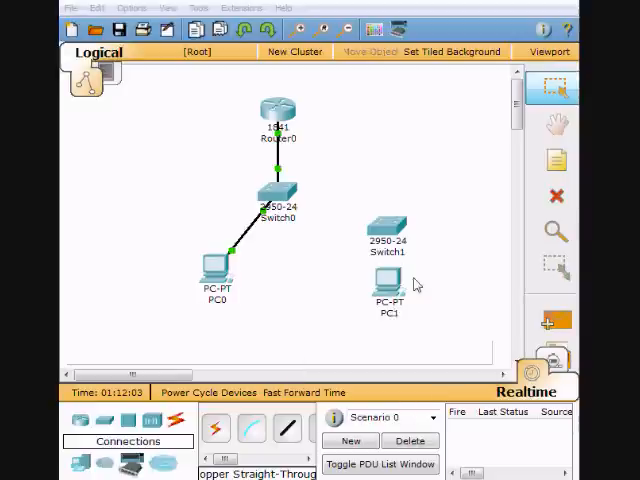
mouse_move(344, 304)
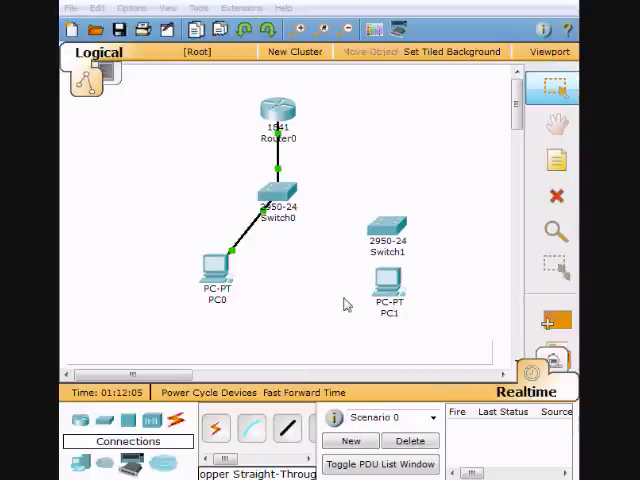
mouse_move(424, 278)
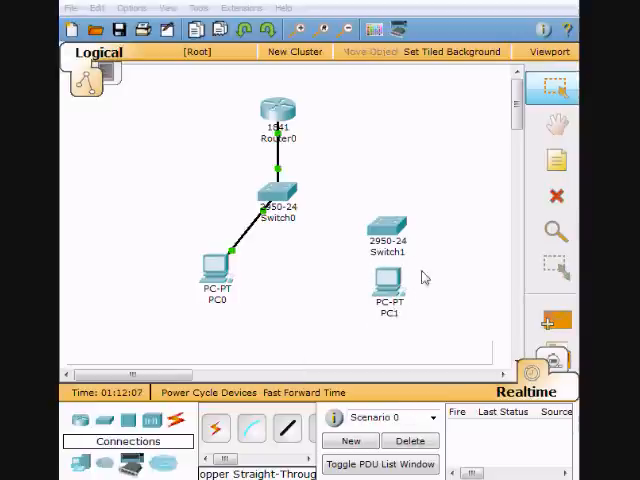
mouse_move(416, 332)
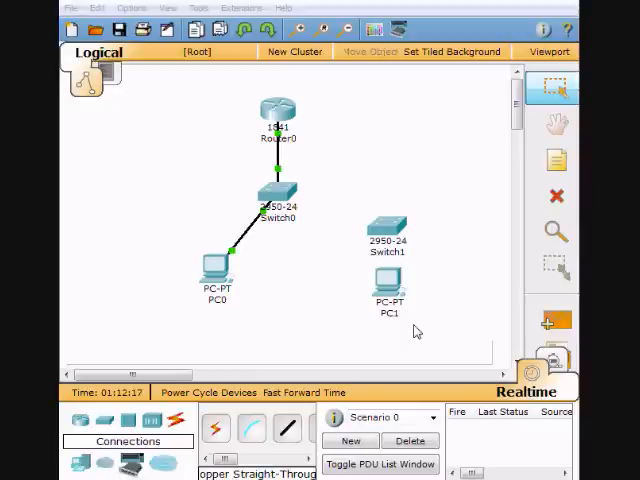
mouse_move(362, 330)
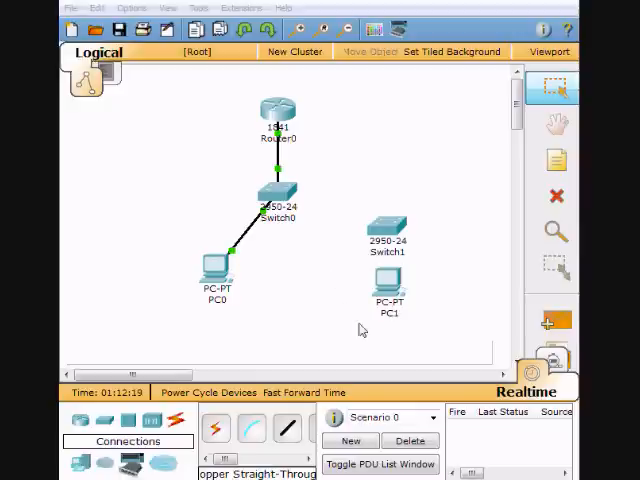
mouse_move(442, 372)
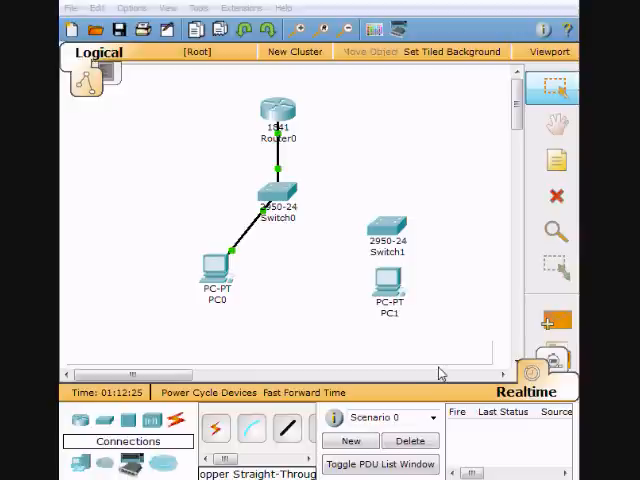
mouse_move(412, 314)
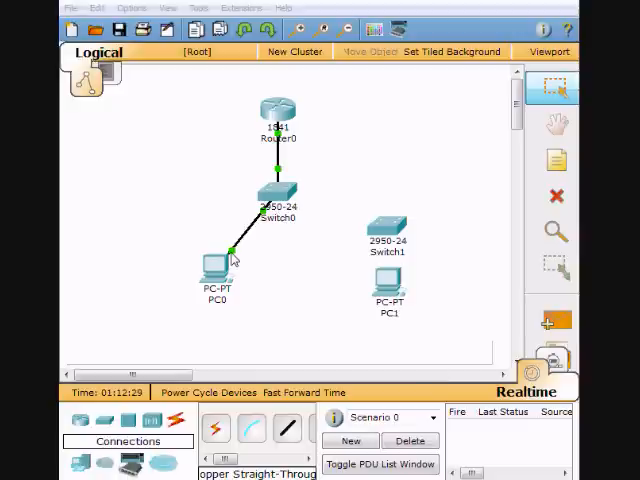
mouse_move(388, 340)
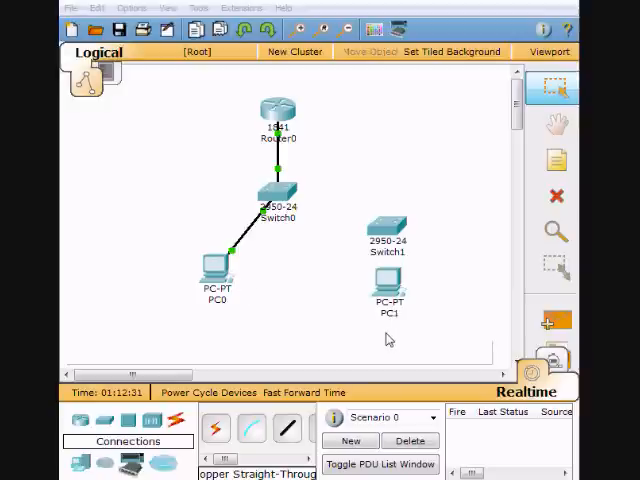
mouse_move(170, 270)
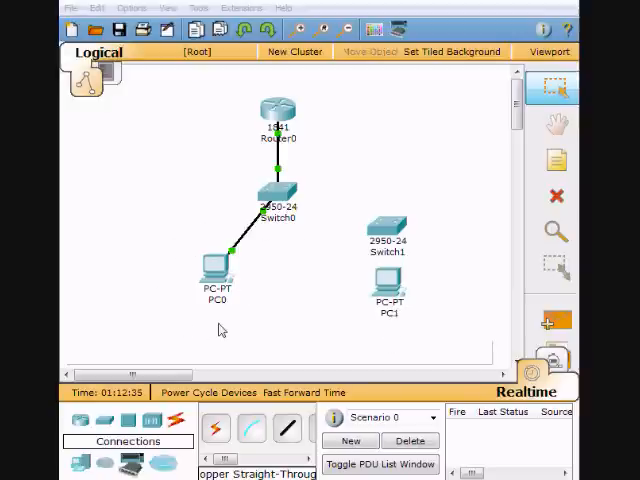
mouse_move(392, 208)
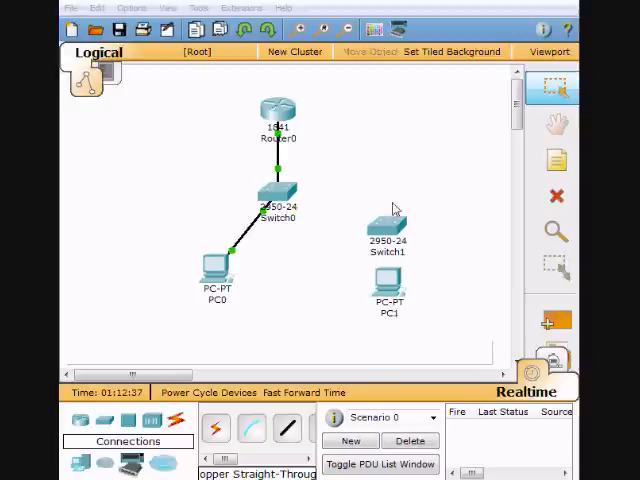
mouse_move(424, 292)
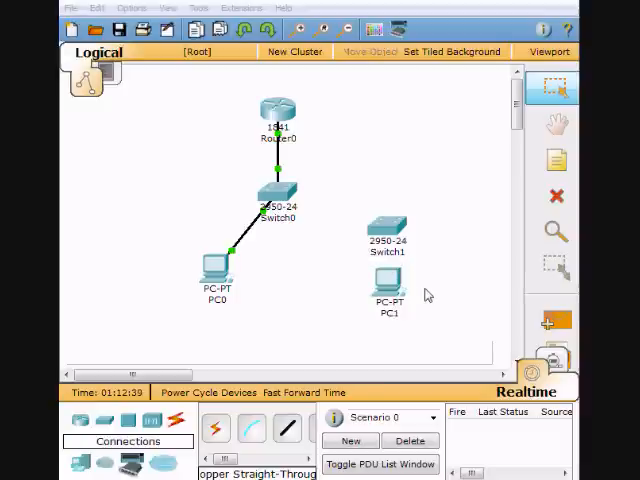
mouse_move(388, 314)
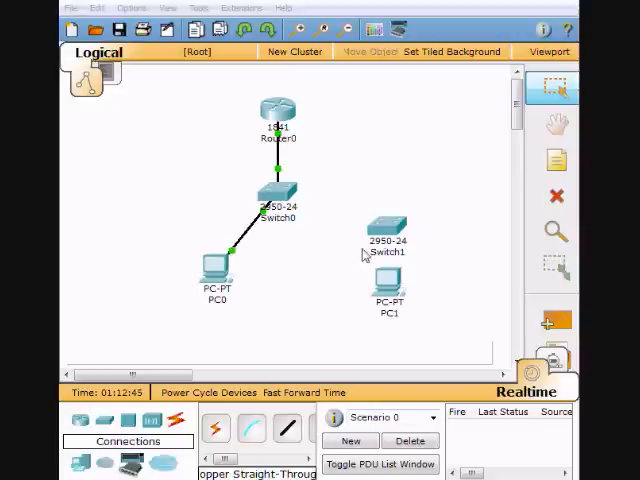
mouse_move(344, 276)
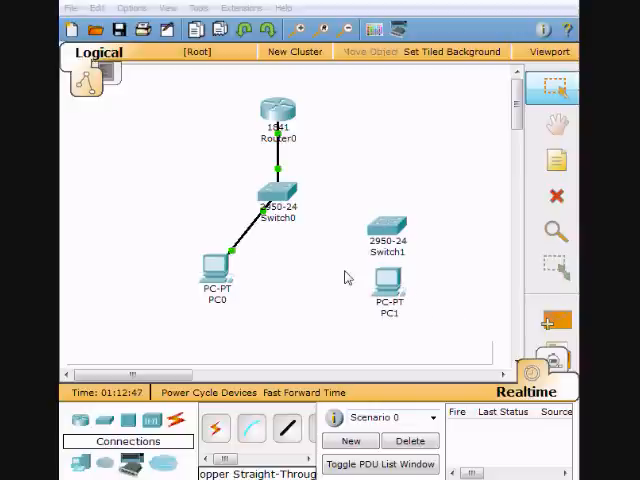
mouse_move(408, 244)
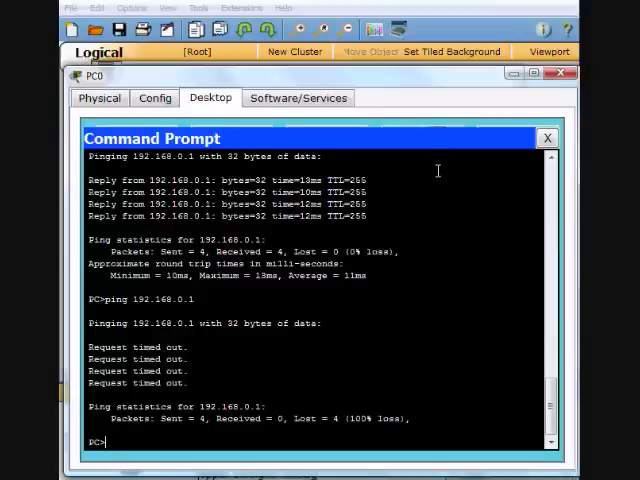
Check PC0's address 192.168.0.2 with ipconfig, ping 192.168.0.1 successfully, then close PC0's window.
text(ipconfig)
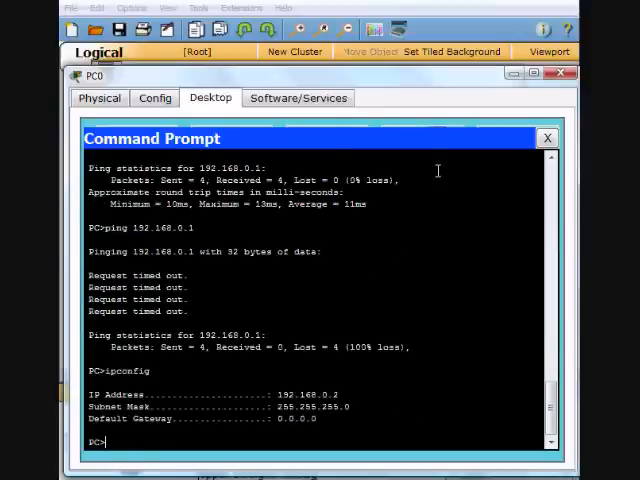
text(ipconfig)
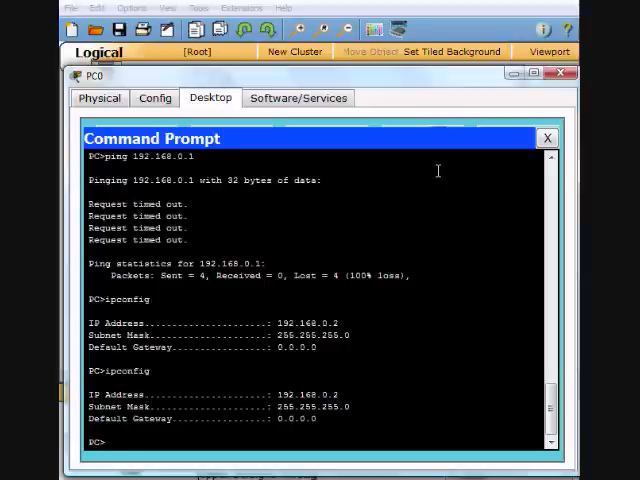
text(ping)
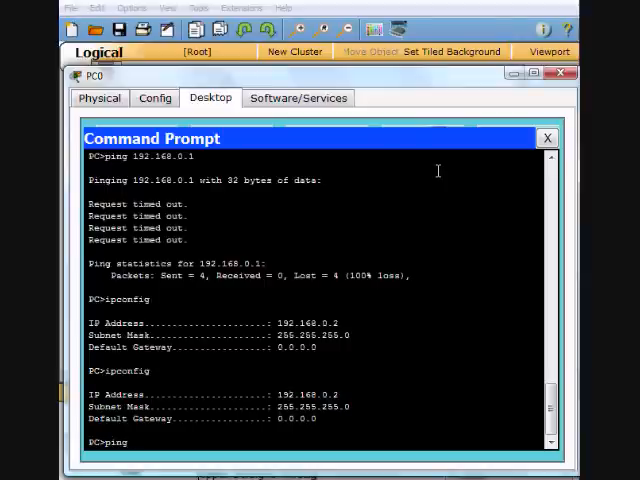
text(192.168.0.1)
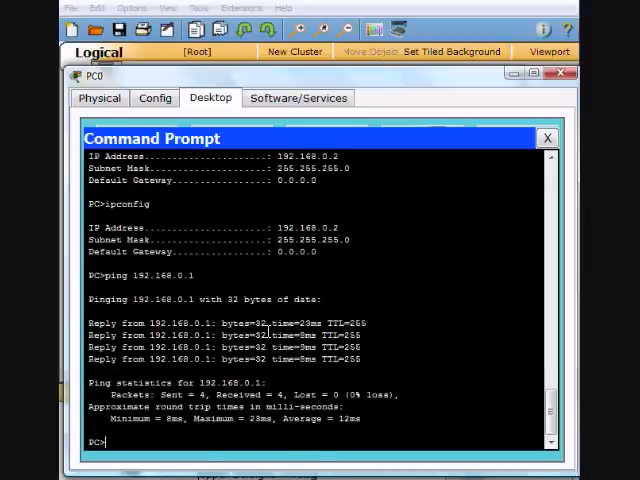
mouse_move(310, 284)
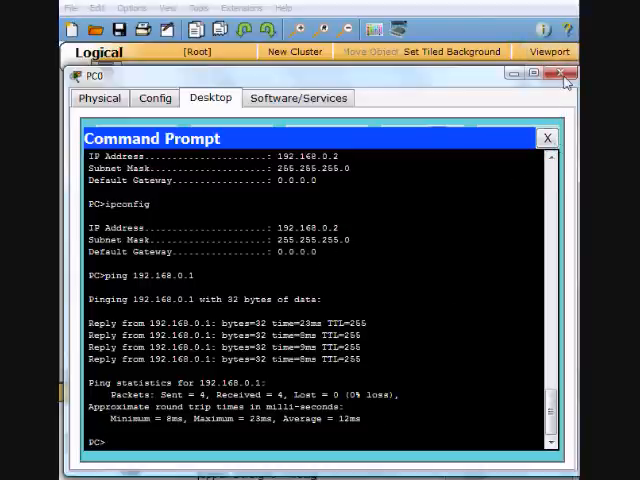
click(556, 72)
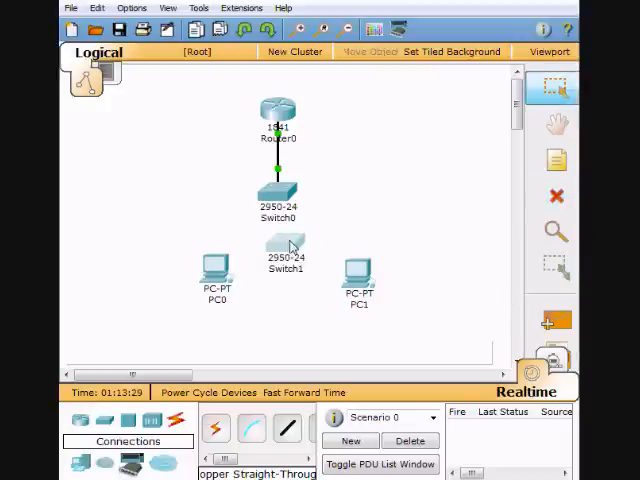
Cable Switch1 to Switch0 and both PCs, then bring up PC1's command prompt.
click(286, 428)
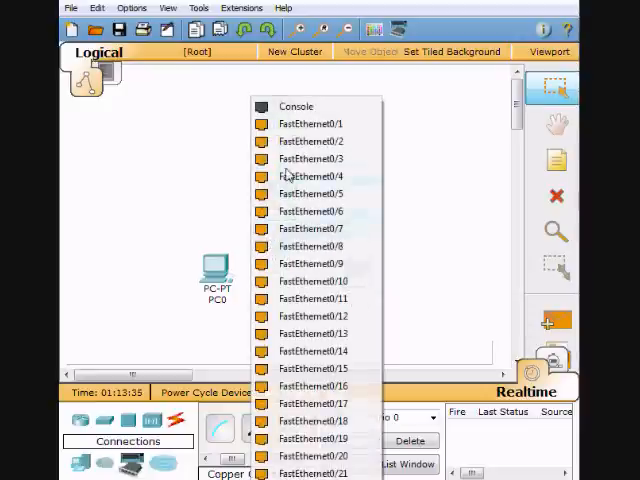
mouse_move(310, 122)
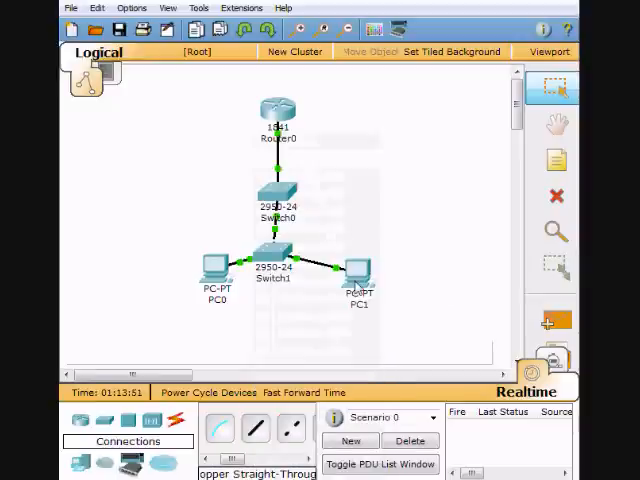
double_click(356, 272)
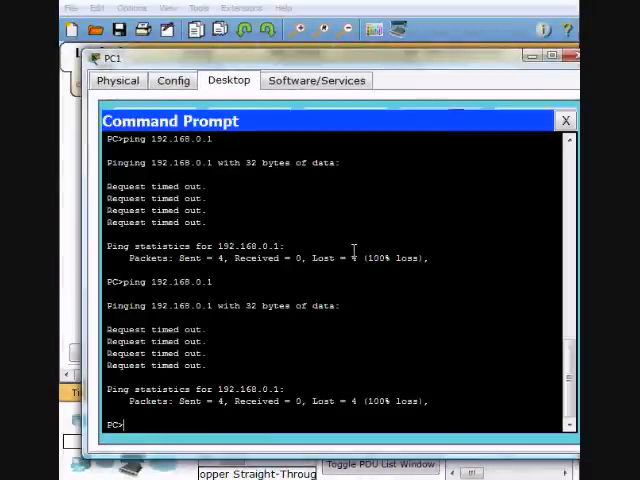
Check PC1's address 192.168.0.3 with ipconfig, ping 192.168.0.1 successfully, then close PC1's window.
text(ipconfig)
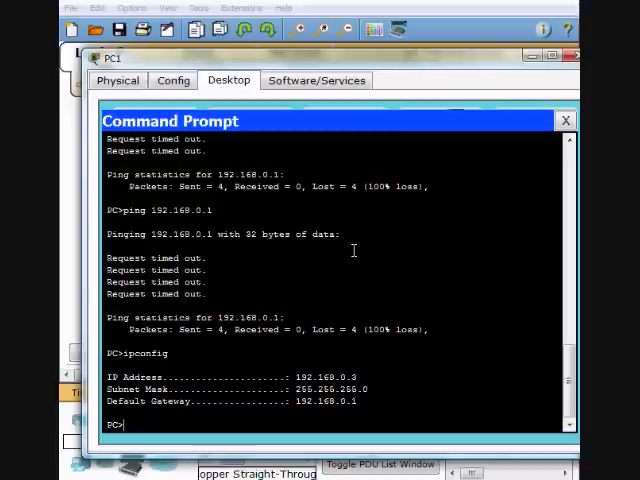
text(ping 192.168.0.1)
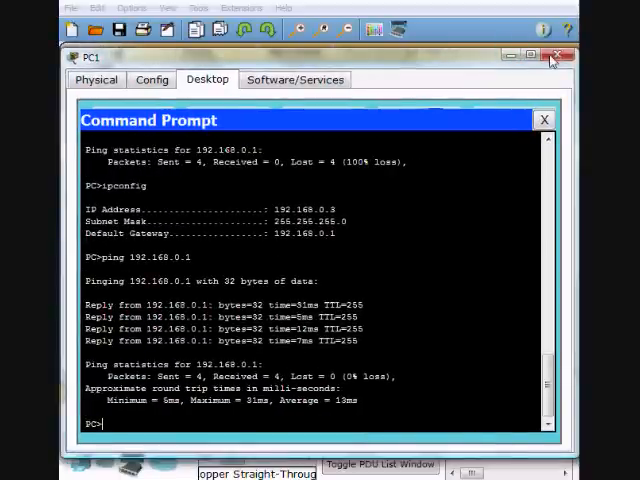
click(558, 56)
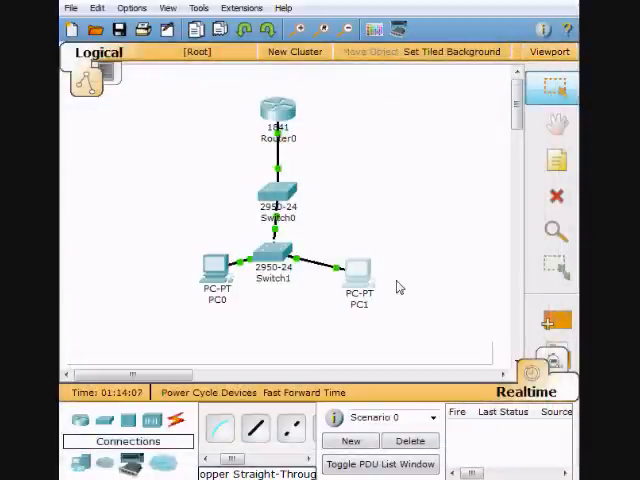
mouse_move(352, 332)
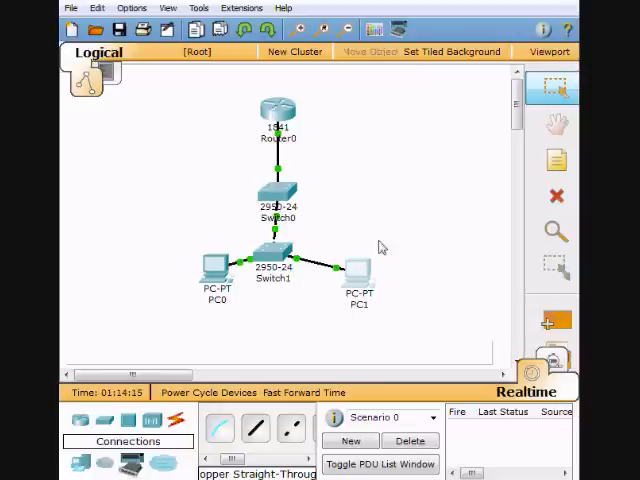
mouse_move(220, 250)
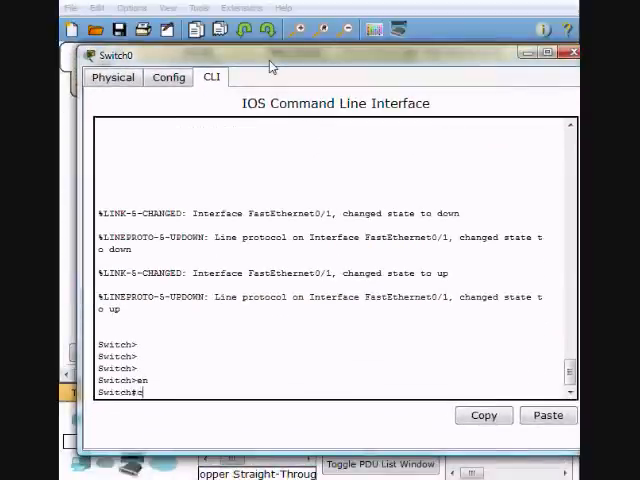
Enter config mode on Switch0's Fa0/1 and list switchport port-security options with '?'.
text(config t)
text(int)
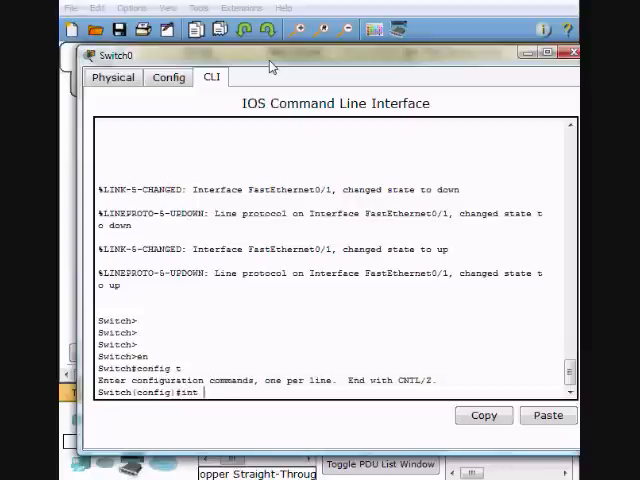
text(fa 0/1)
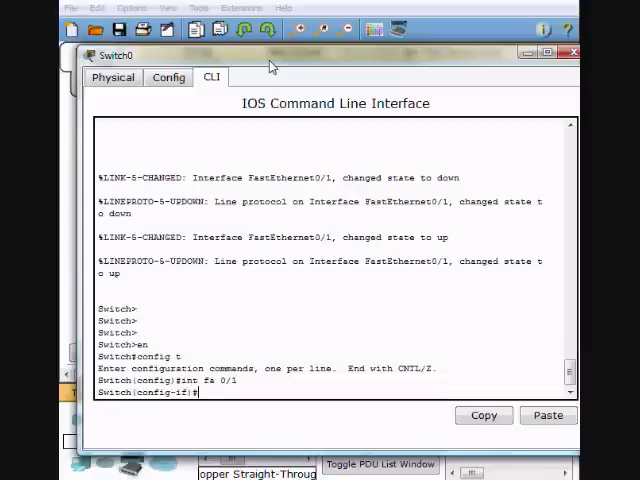
text(switchport port-security)
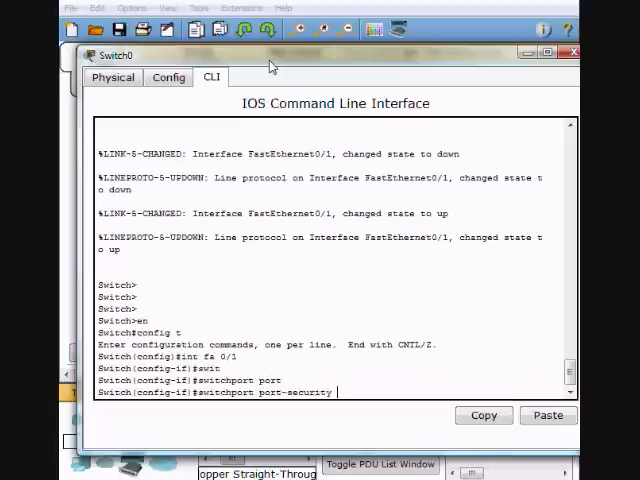
text(?)
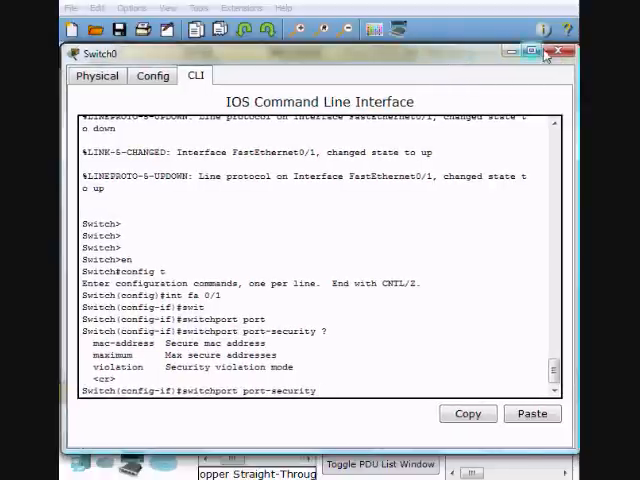
click(548, 52)
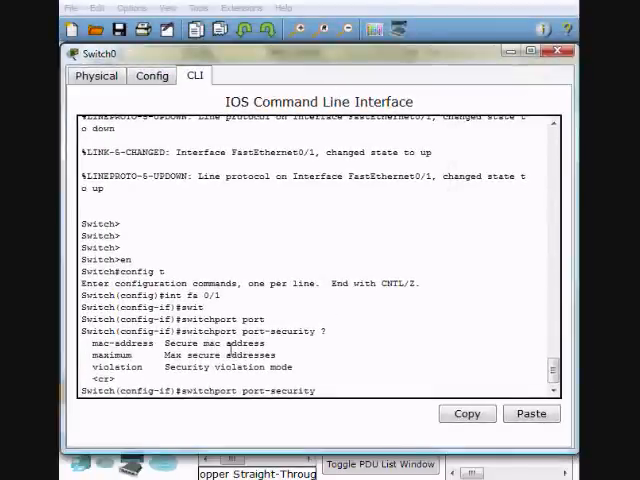
text(ma)
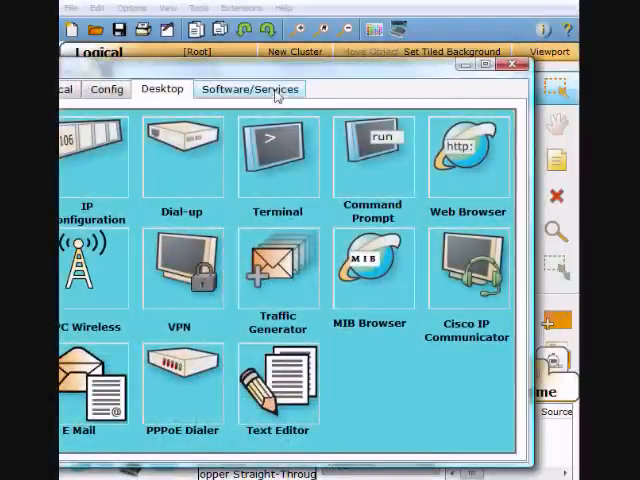
From PC0's command prompt ping 192.168.0.1, then close PC0's window.
click(372, 156)
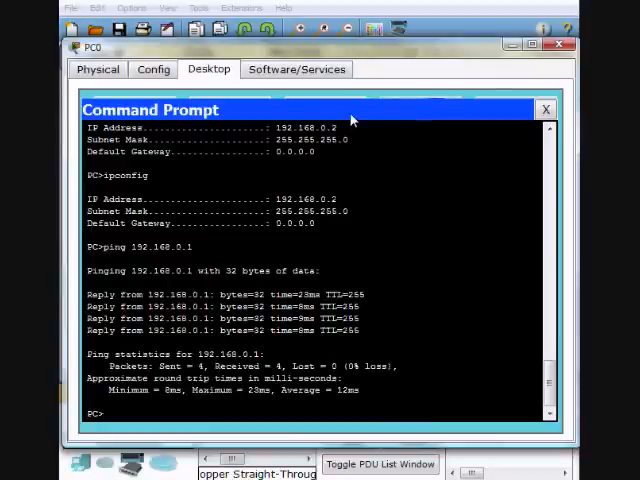
text(ping 1)
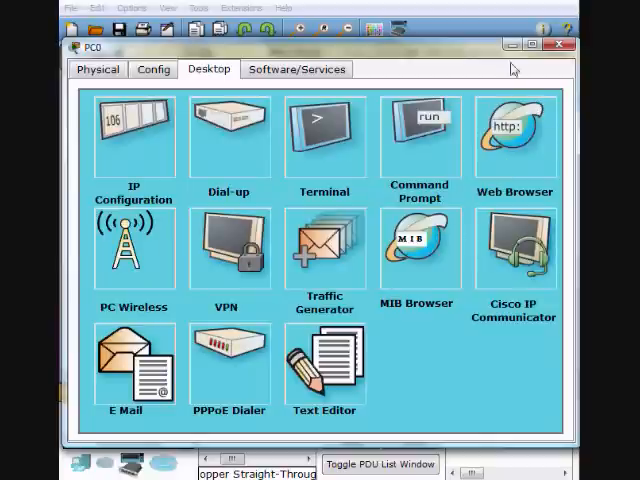
click(560, 44)
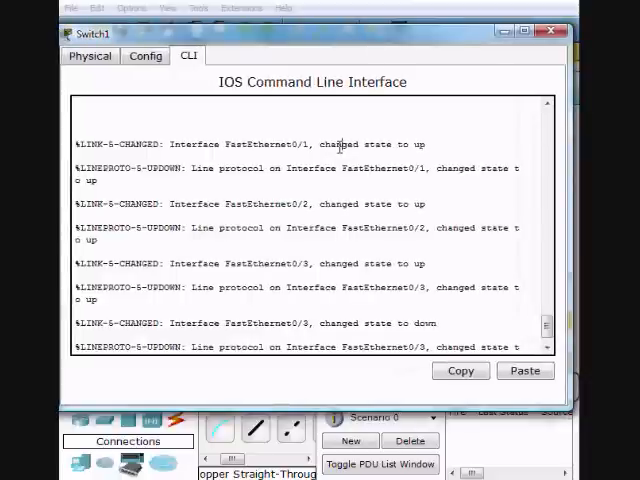
Enable switchport port-security on Switch0's Fa0/1 and list the maximum option's range with 'max ?'.
text(en)
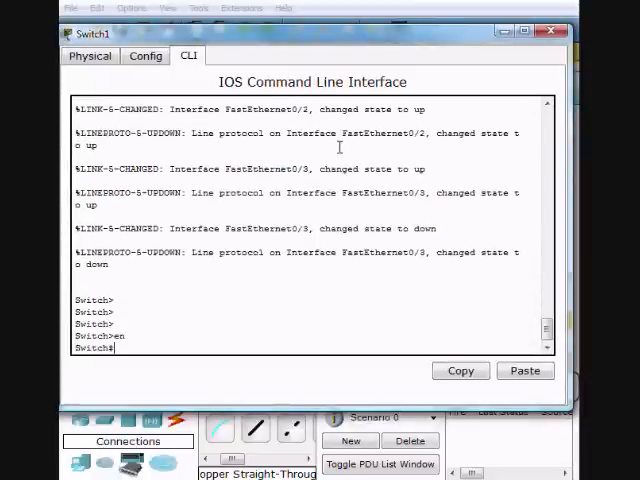
text(config t)
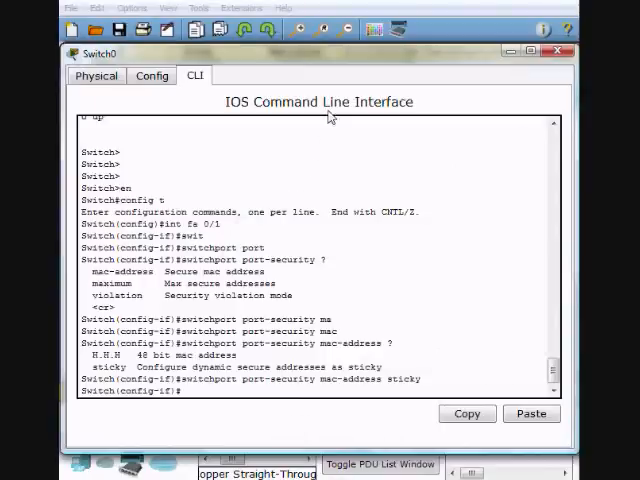
mouse_move(332, 232)
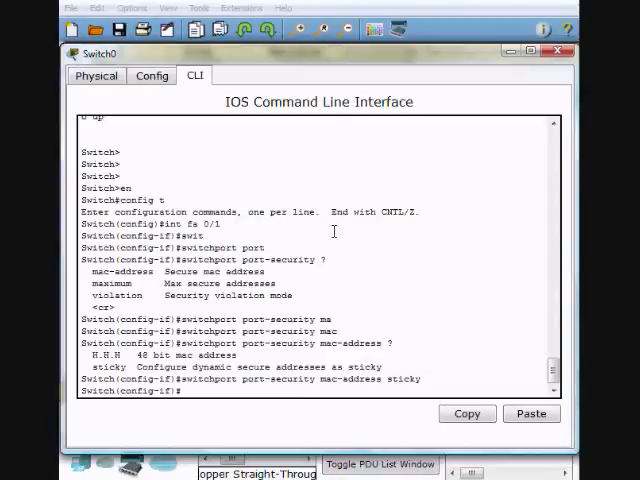
text(switchport port-security)
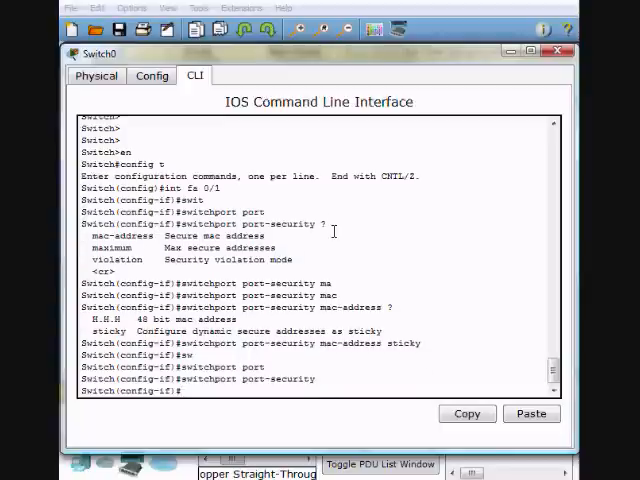
text(switchport port-security)
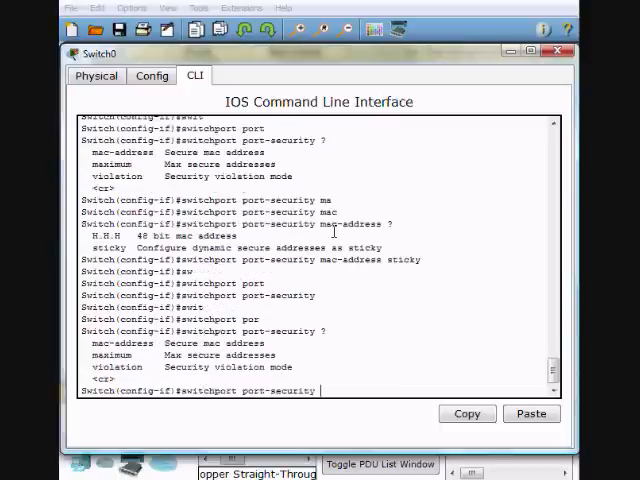
text(ma)
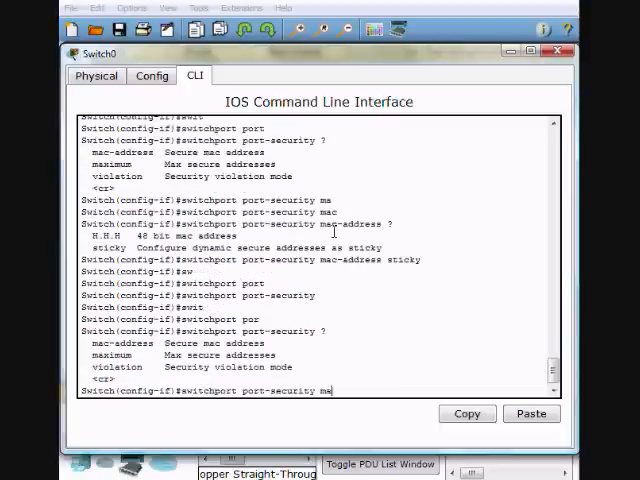
text(x ?)
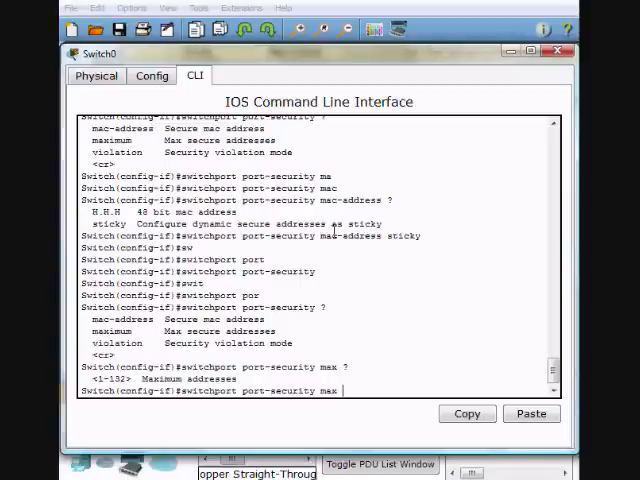
Set Fa0/1 to maximum 1 secure address with violation protect, then shut and no shut the port.
text(1)
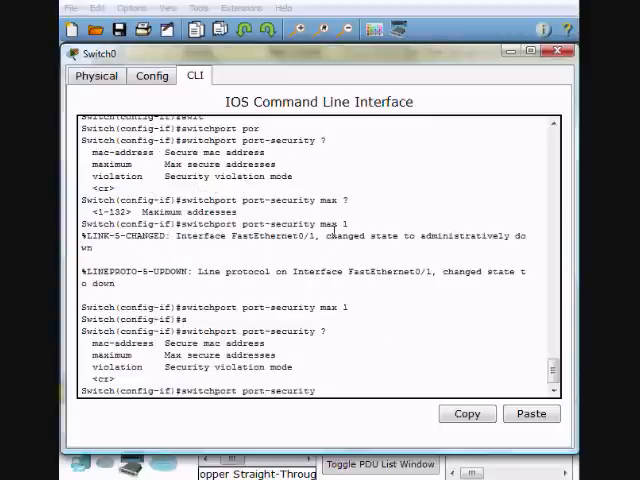
text(violation)
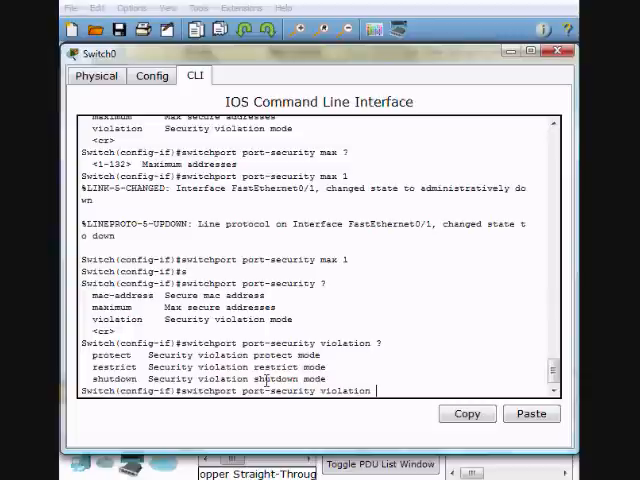
mouse_move(112, 356)
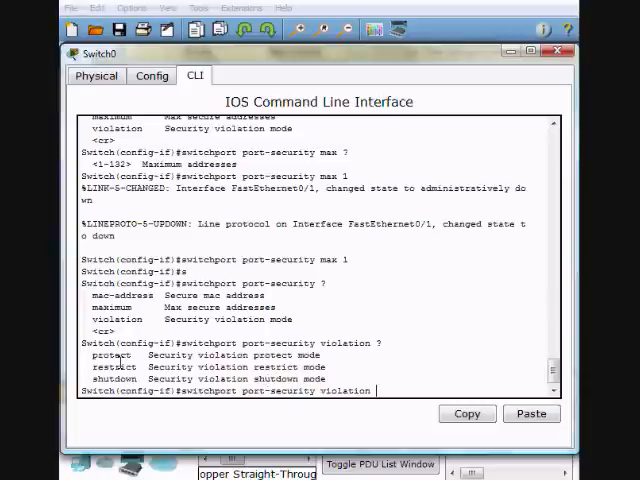
mouse_move(148, 388)
text( protect)
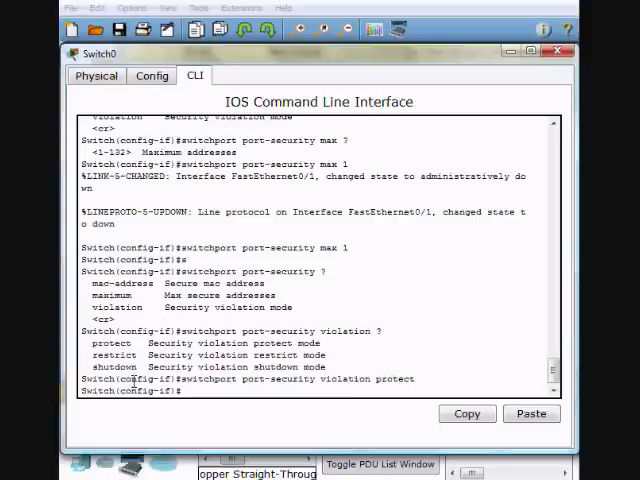
text(shut)
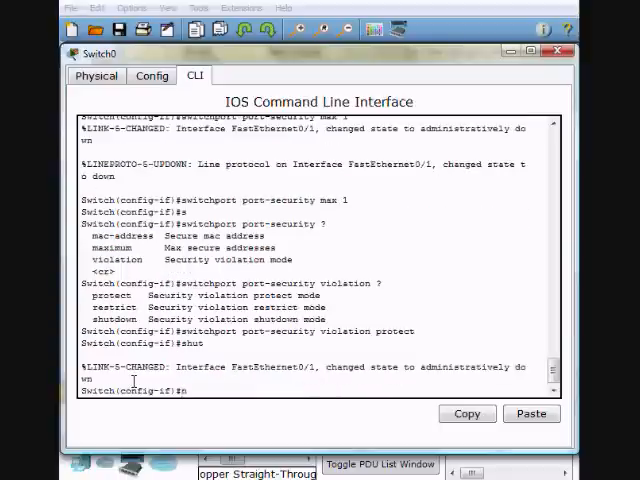
text(o shut)
text(sh port)
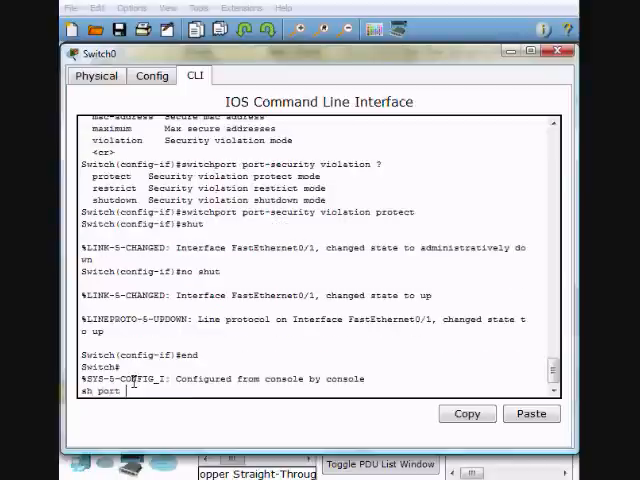
key(BackSpace)
text(-security int fa 0/1)
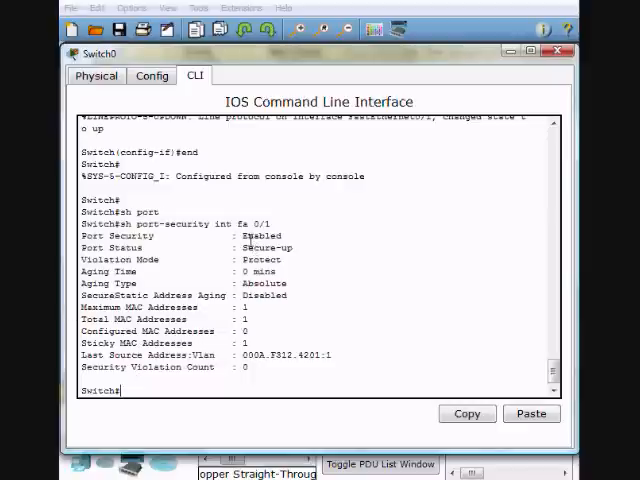
Bring up PC0 to test connectivity through the secured port.
double_click(262, 236)
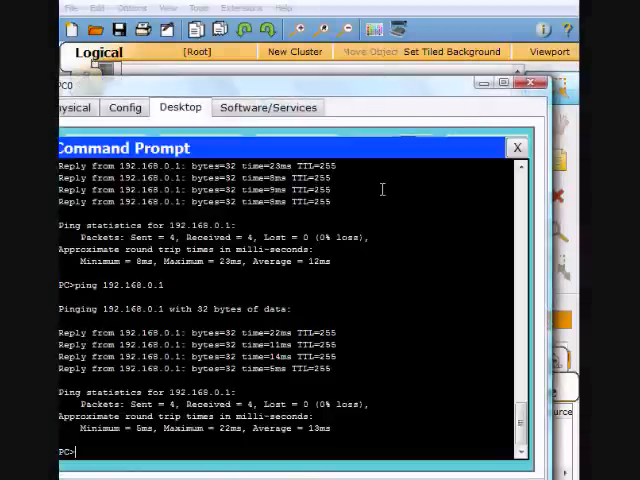
Ping 192.168.0.1 from PC0 and from PC1's command prompt, then close the PC windows.
text(ping 1)
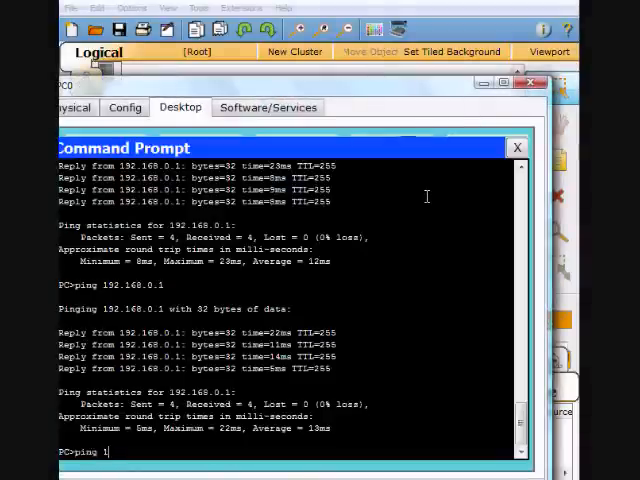
text(92.16)
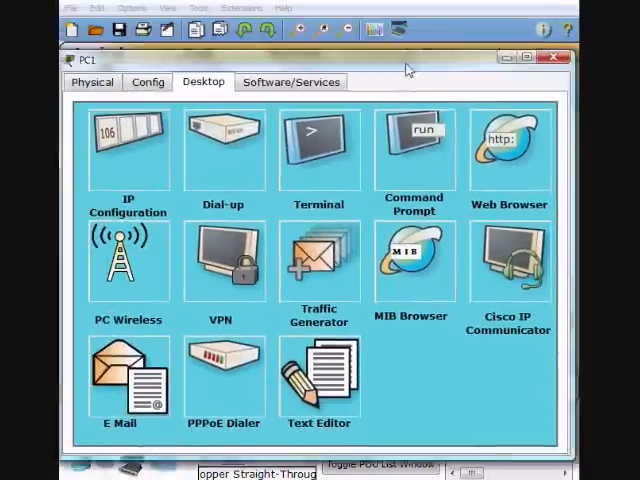
click(414, 150)
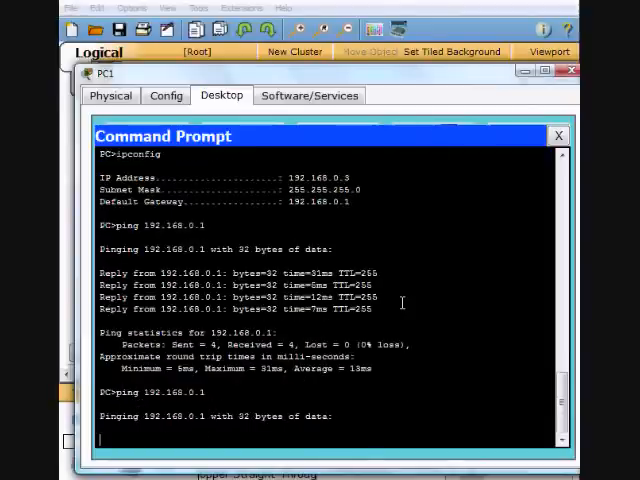
mouse_move(248, 458)
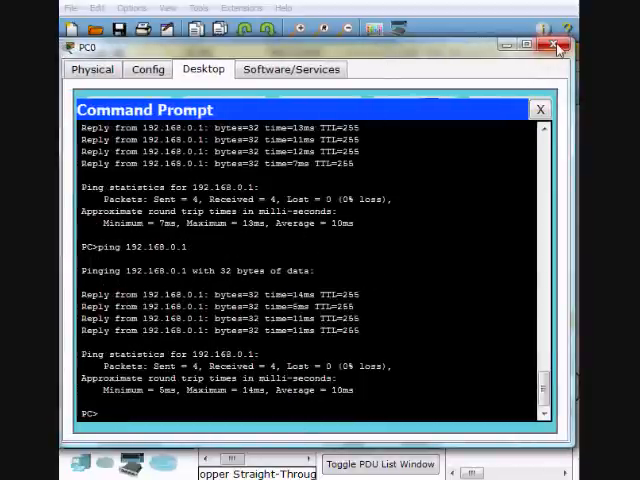
click(560, 42)
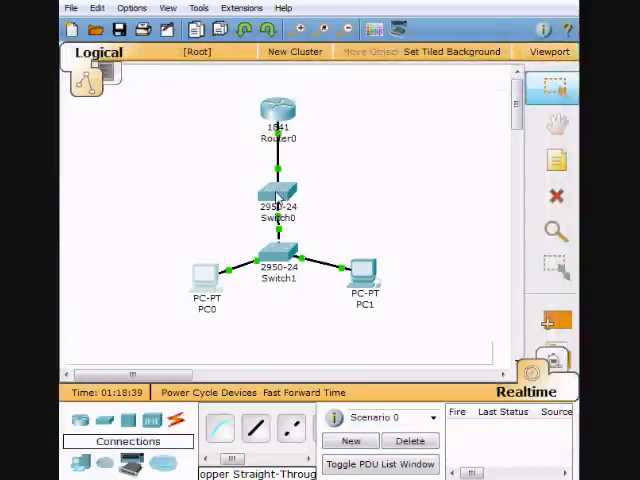
On Switch0 set Fa0/1 violation mode to restrict, verify with sh port-security int fa 0/1, then bring up PC0.
double_click(276, 190)
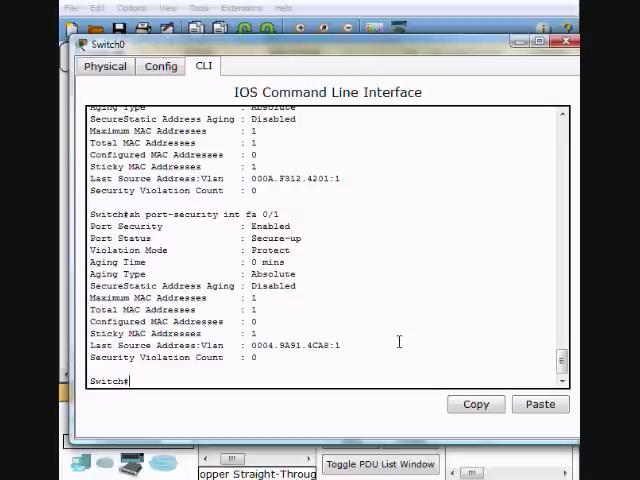
mouse_move(560, 430)
text(config t)
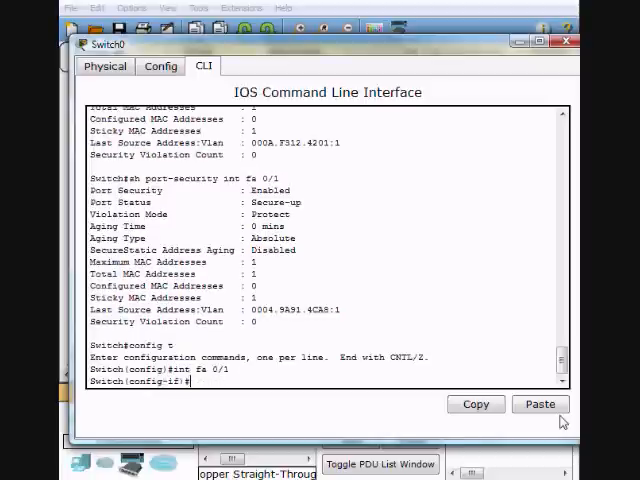
text(swoi)
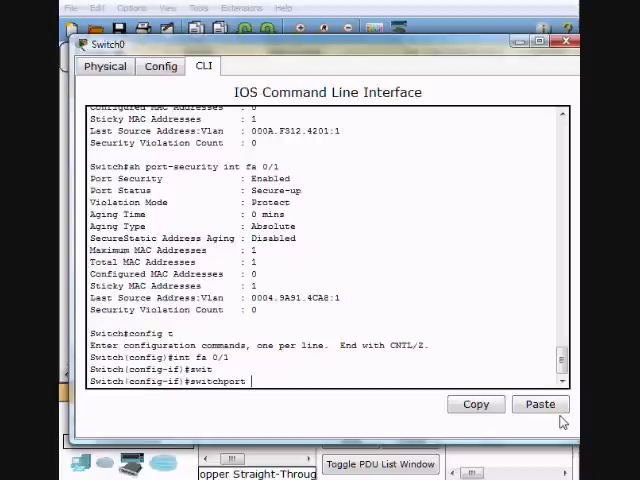
text(port-security violation)
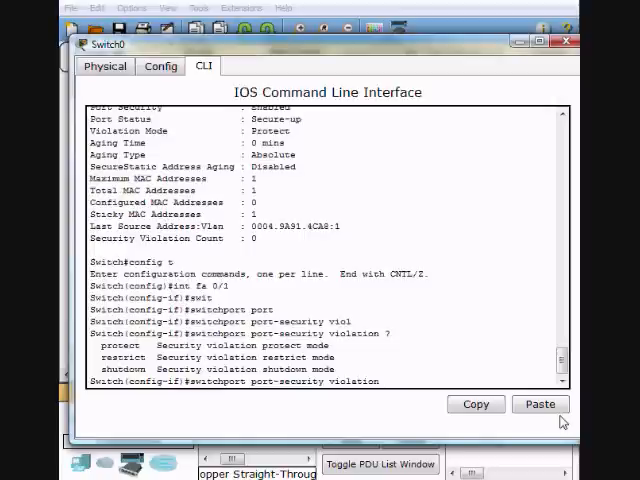
text(restrict)
text(end)
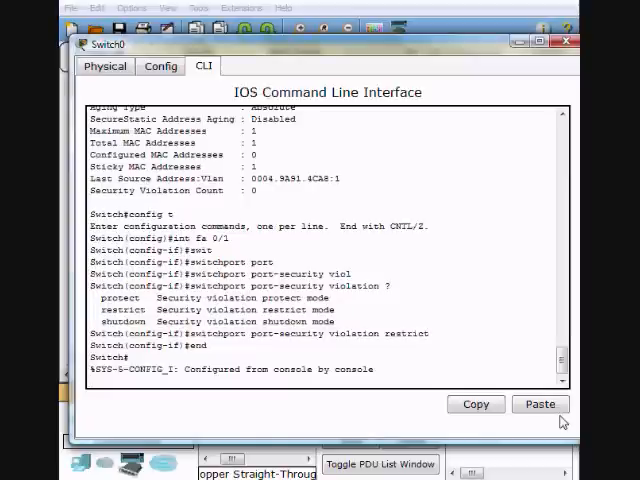
text(config t)
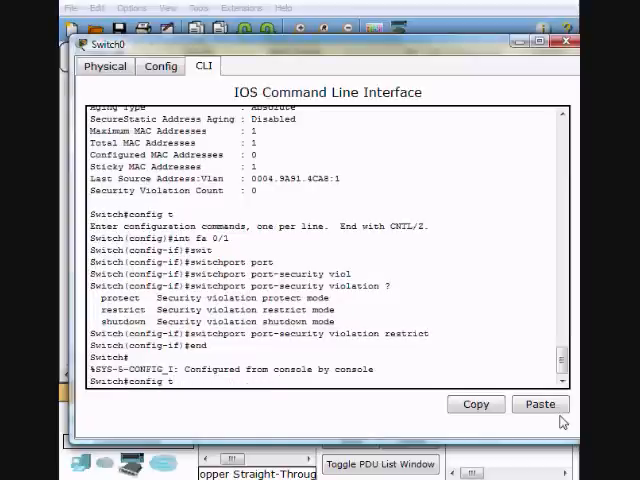
text(sh port-security int fa 0/1)
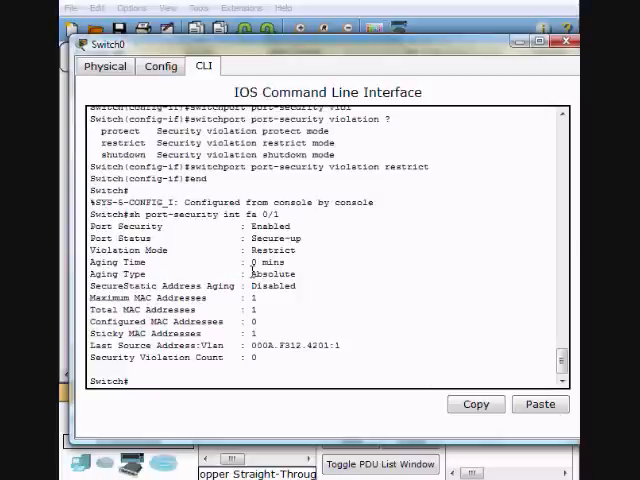
double_click(272, 250)
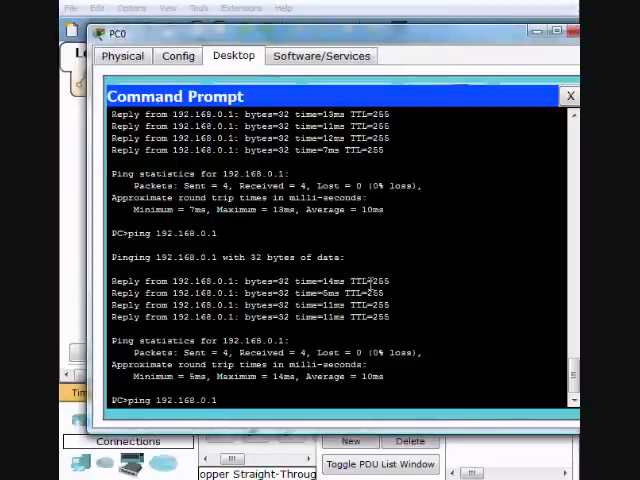
Watch PC1's pings to 192.168.0.1 all time out, then close PC1's window.
scroll(down, 3)
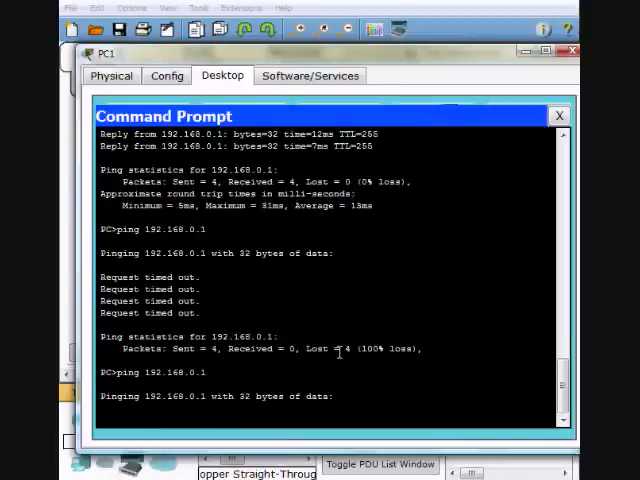
mouse_move(510, 40)
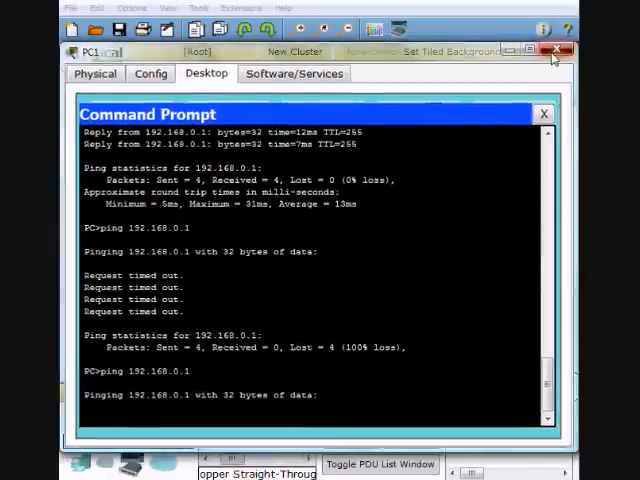
click(556, 54)
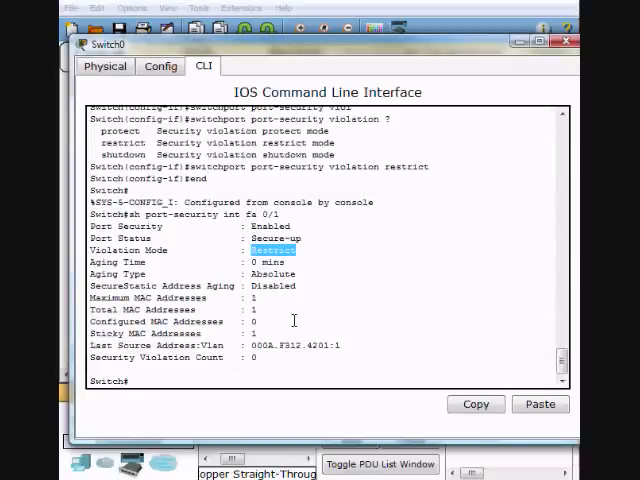
Show Fa0/1 port security (restrict, 4 violations) and enter global configuration with config t.
text(sh port-security int fa 0/1)
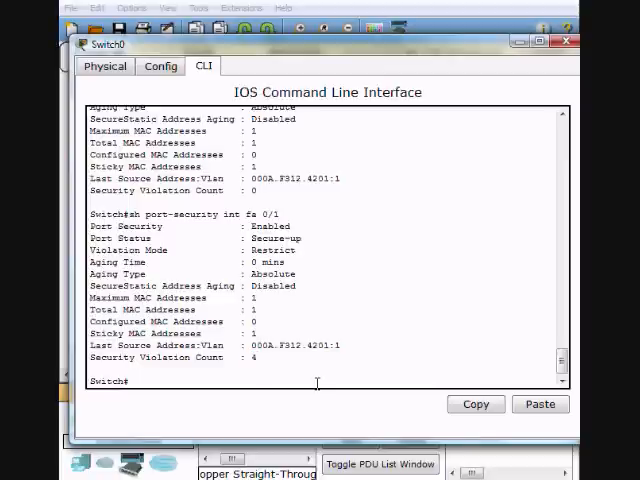
text(config t)
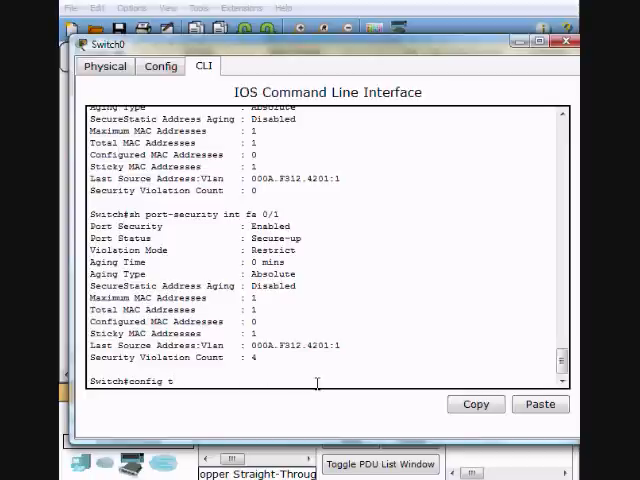
On interface Fa0/1 set the port-security violation mode to shutdown and leave config mode.
text(switchport port-security violation restrict)
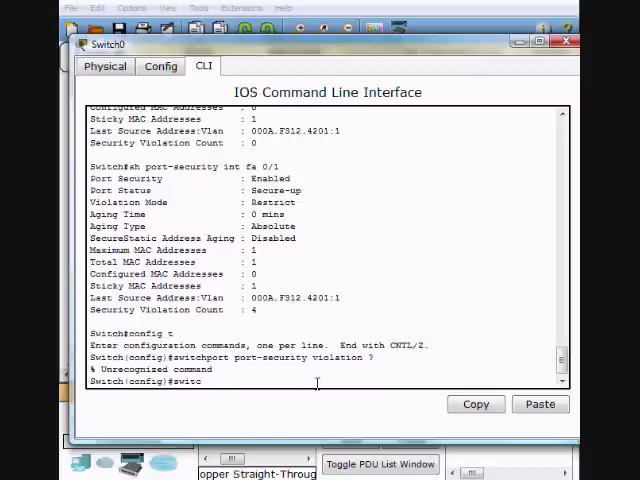
text(int fa 0/)
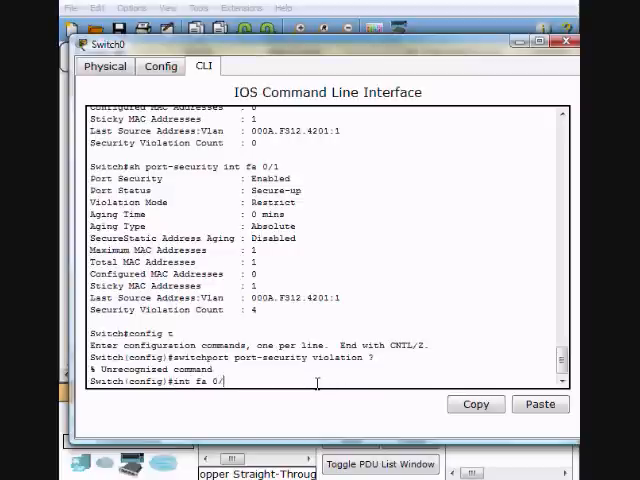
text(switchport)
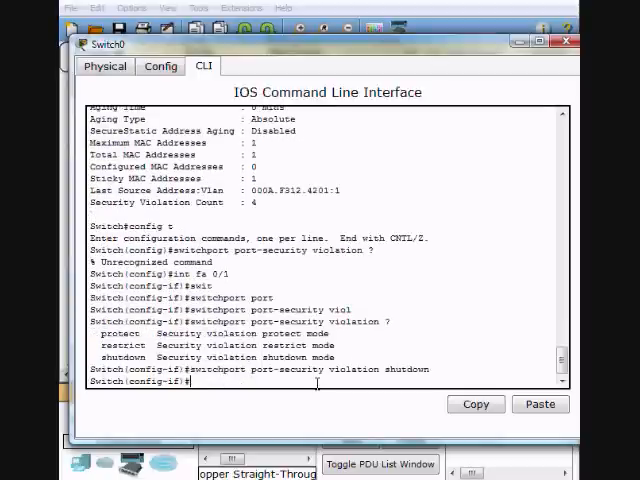
text(end)
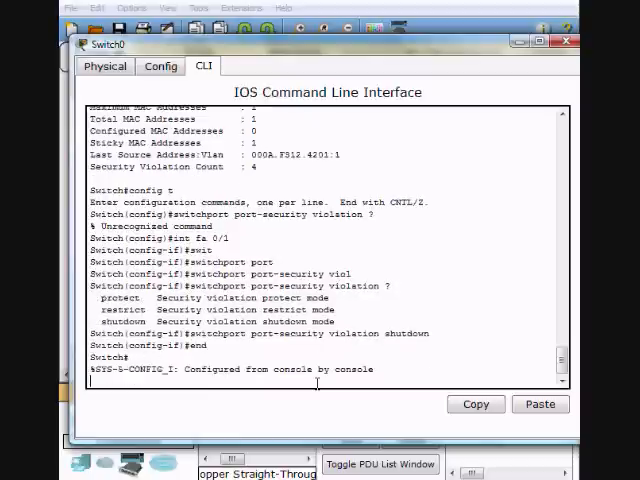
Show Fa0/1 port security twice and watch it go to Secure-shutdown with the port down.
text(sh port-security int fa 0/1)
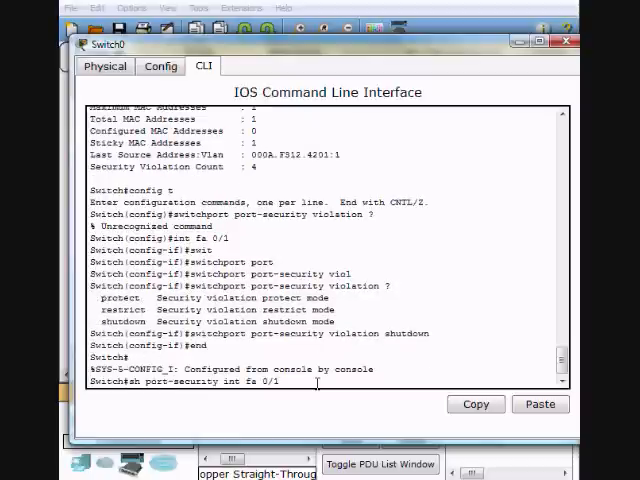
key(Return)
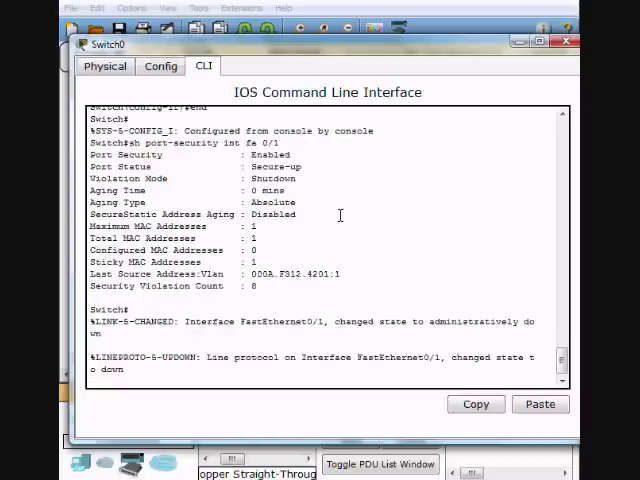
mouse_move(228, 372)
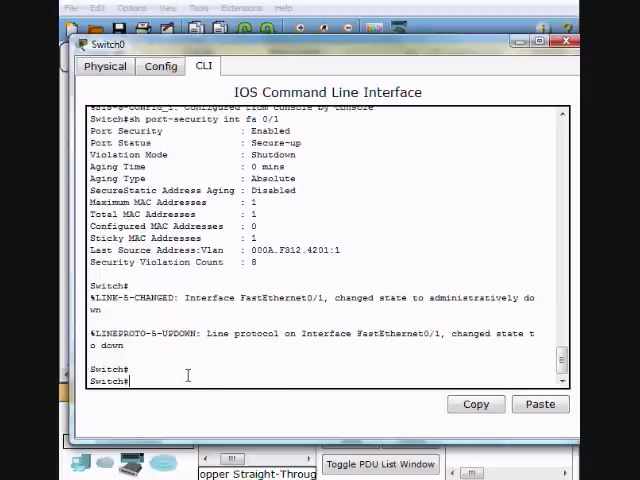
text(sh port-security int fa 0/1)
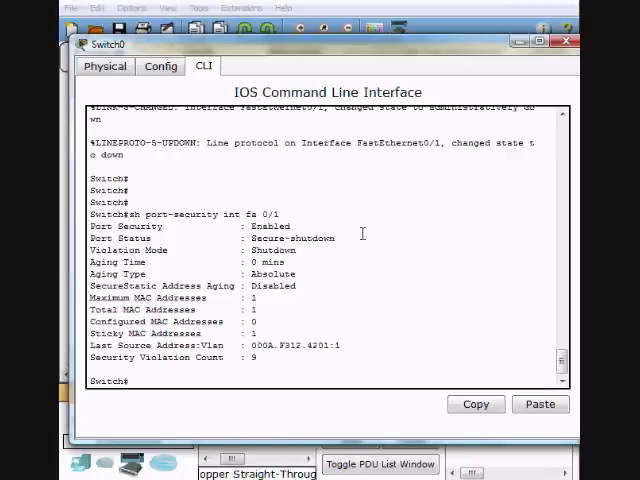
mouse_move(366, 240)
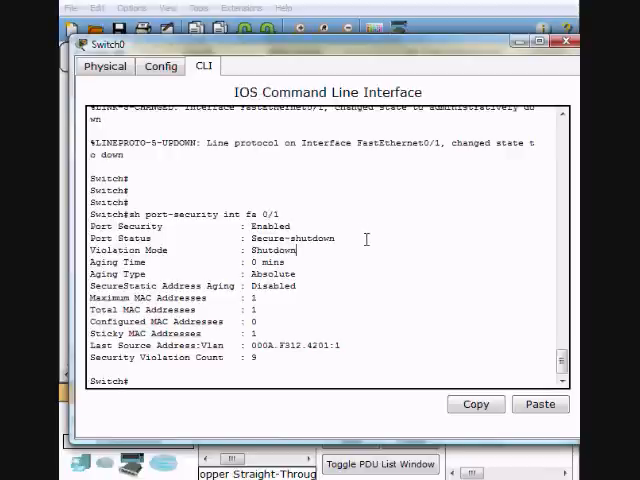
mouse_move(342, 250)
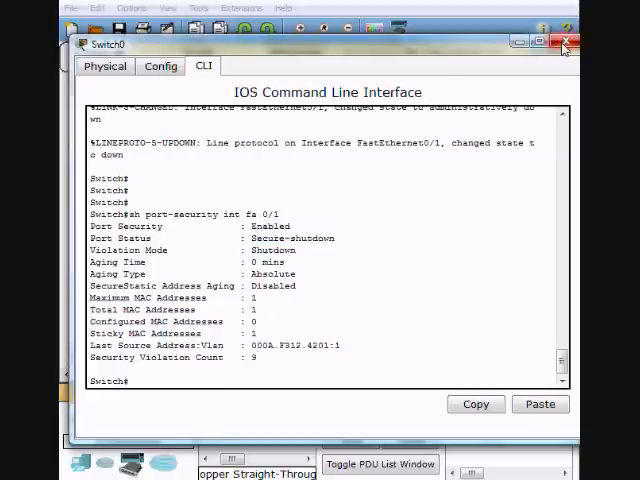
Close Switch0's window and delete the cable linking to Switch1.
click(564, 40)
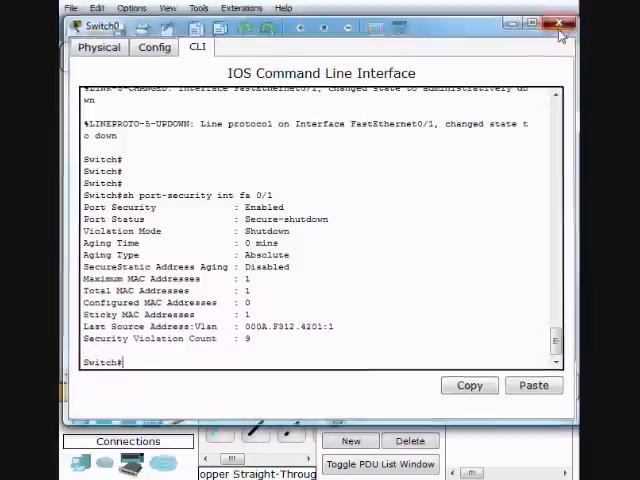
click(558, 20)
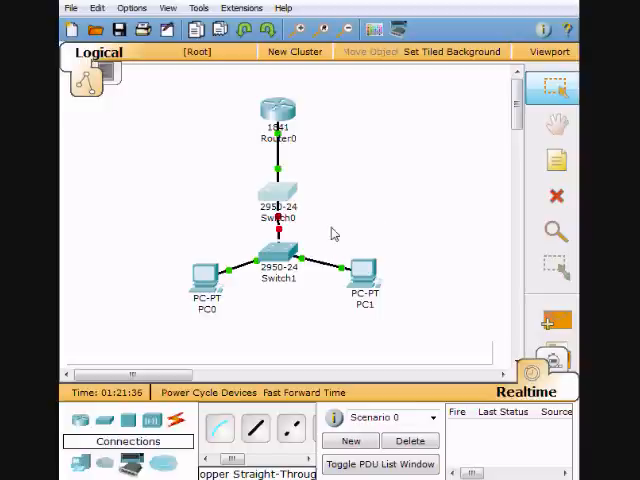
click(556, 196)
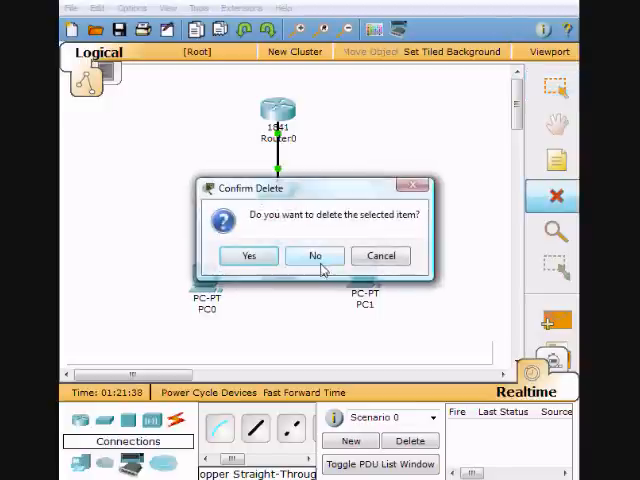
mouse_move(380, 256)
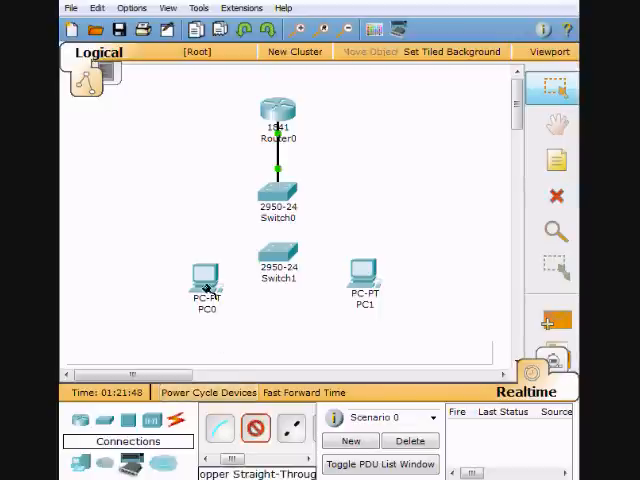
Cable PC0 directly to Switch0 and open Switch0's CLI.
drag(204, 280, 278, 196)
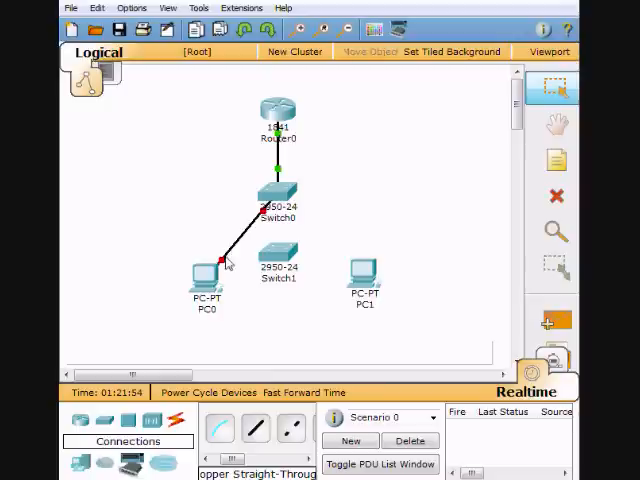
mouse_move(224, 272)
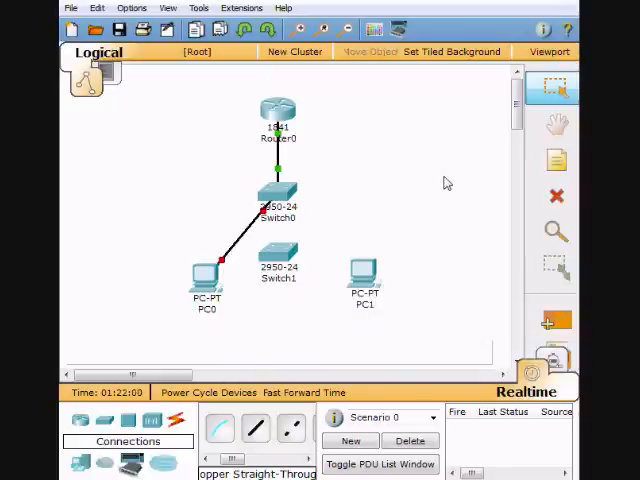
mouse_move(208, 278)
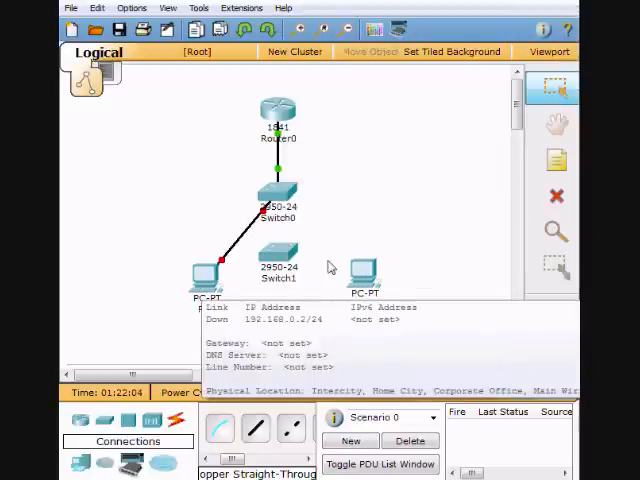
mouse_move(372, 220)
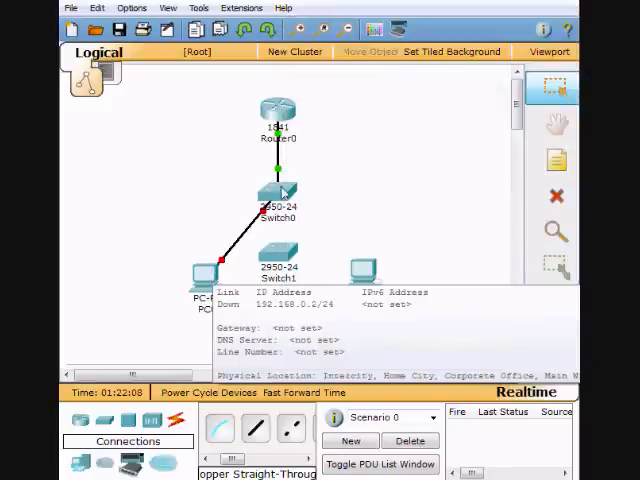
click(276, 192)
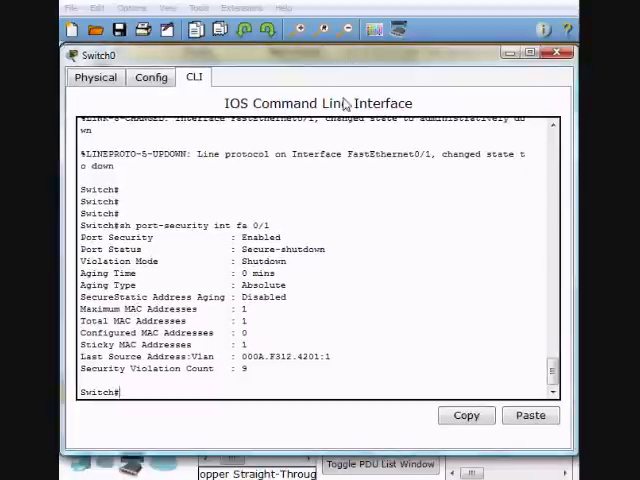
mouse_move(316, 316)
text(sh port-security int fa 0/1)
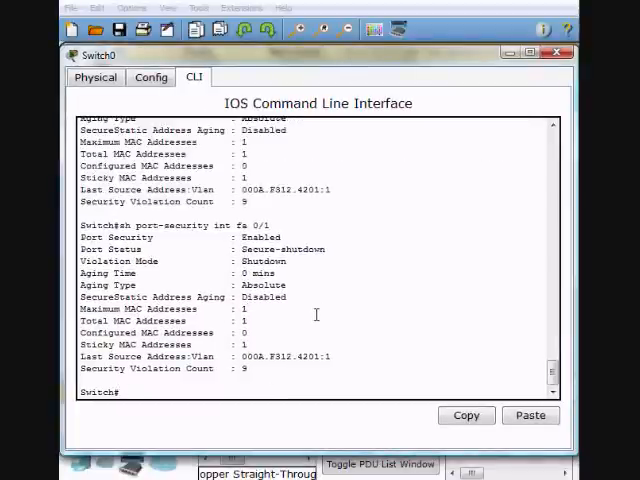
mouse_move(312, 244)
text(config t)
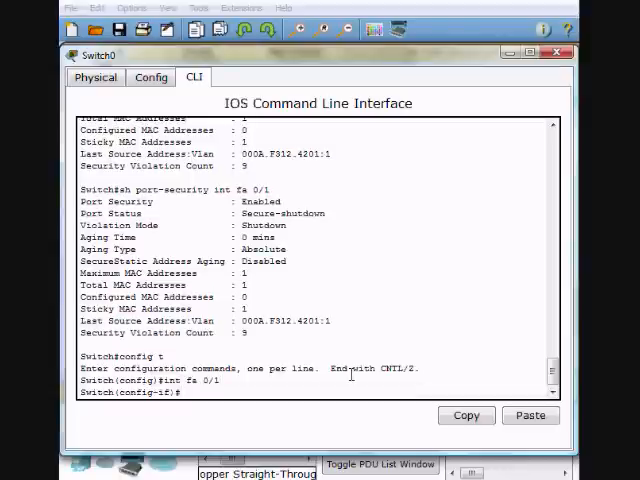
Shut interface Fa0/1 on Switch0, then open PC0's desktop.
text(shut)
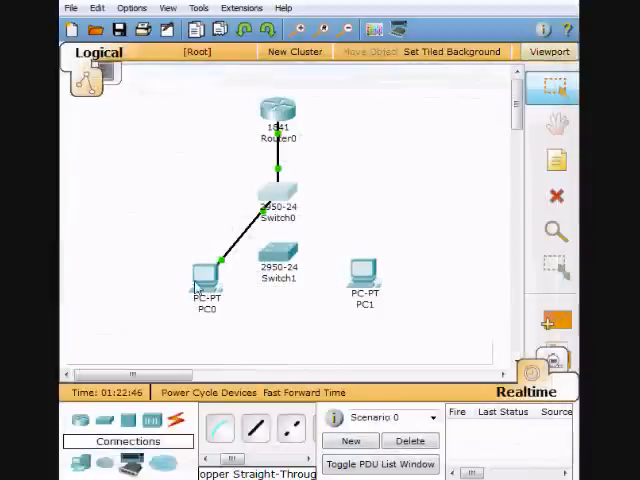
double_click(204, 276)
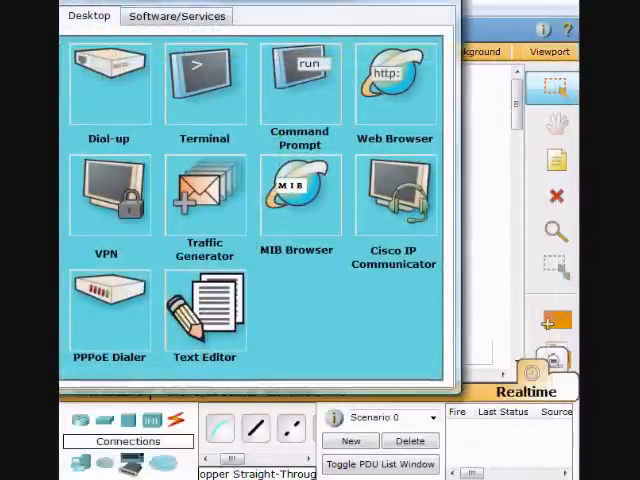